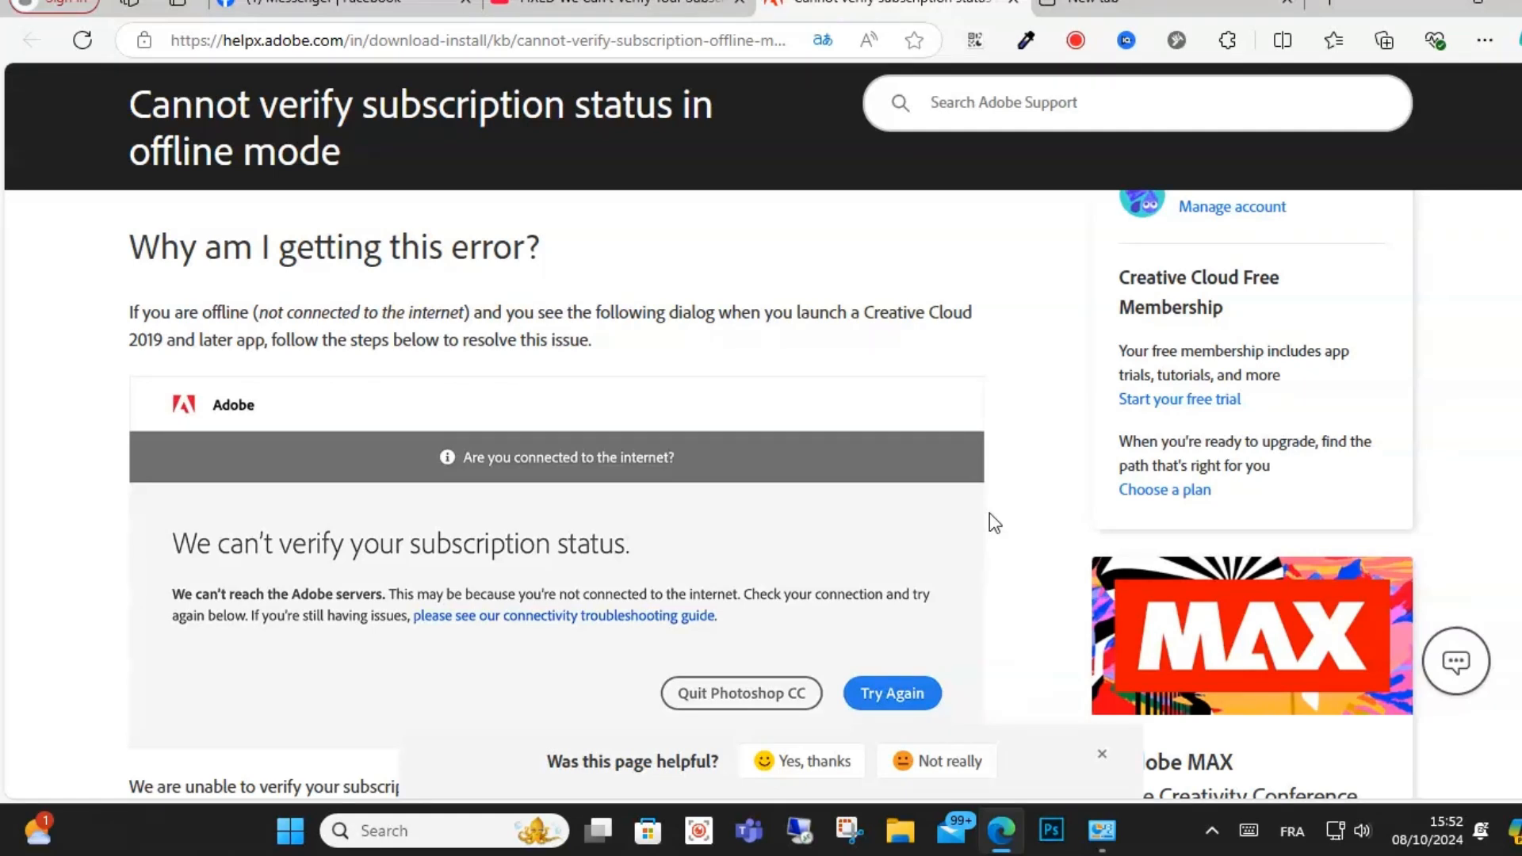
pyautogui.moveTo(649, 199)
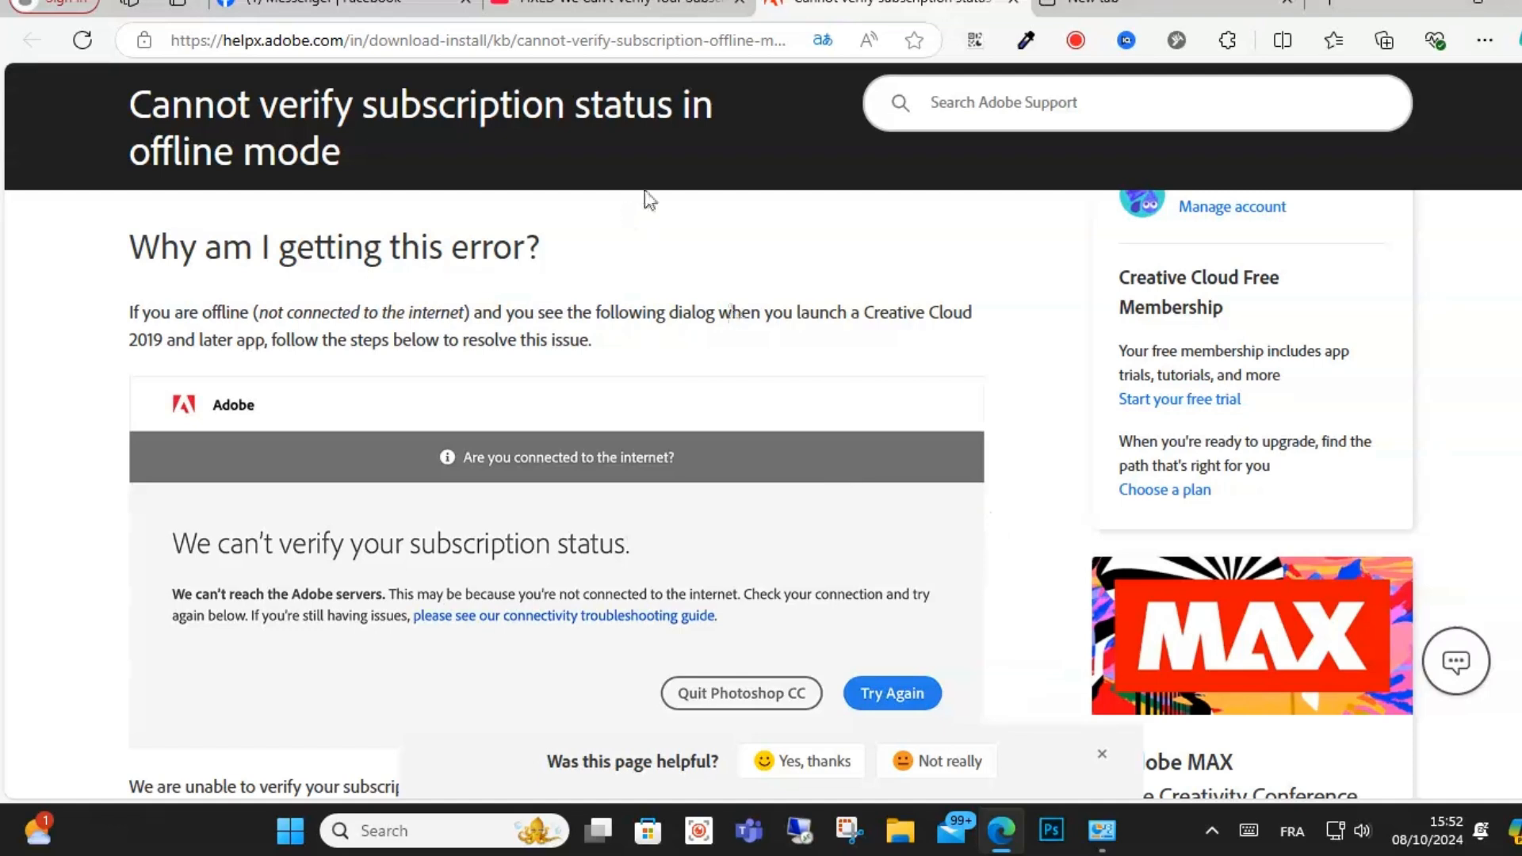
pyautogui.moveTo(516, 124)
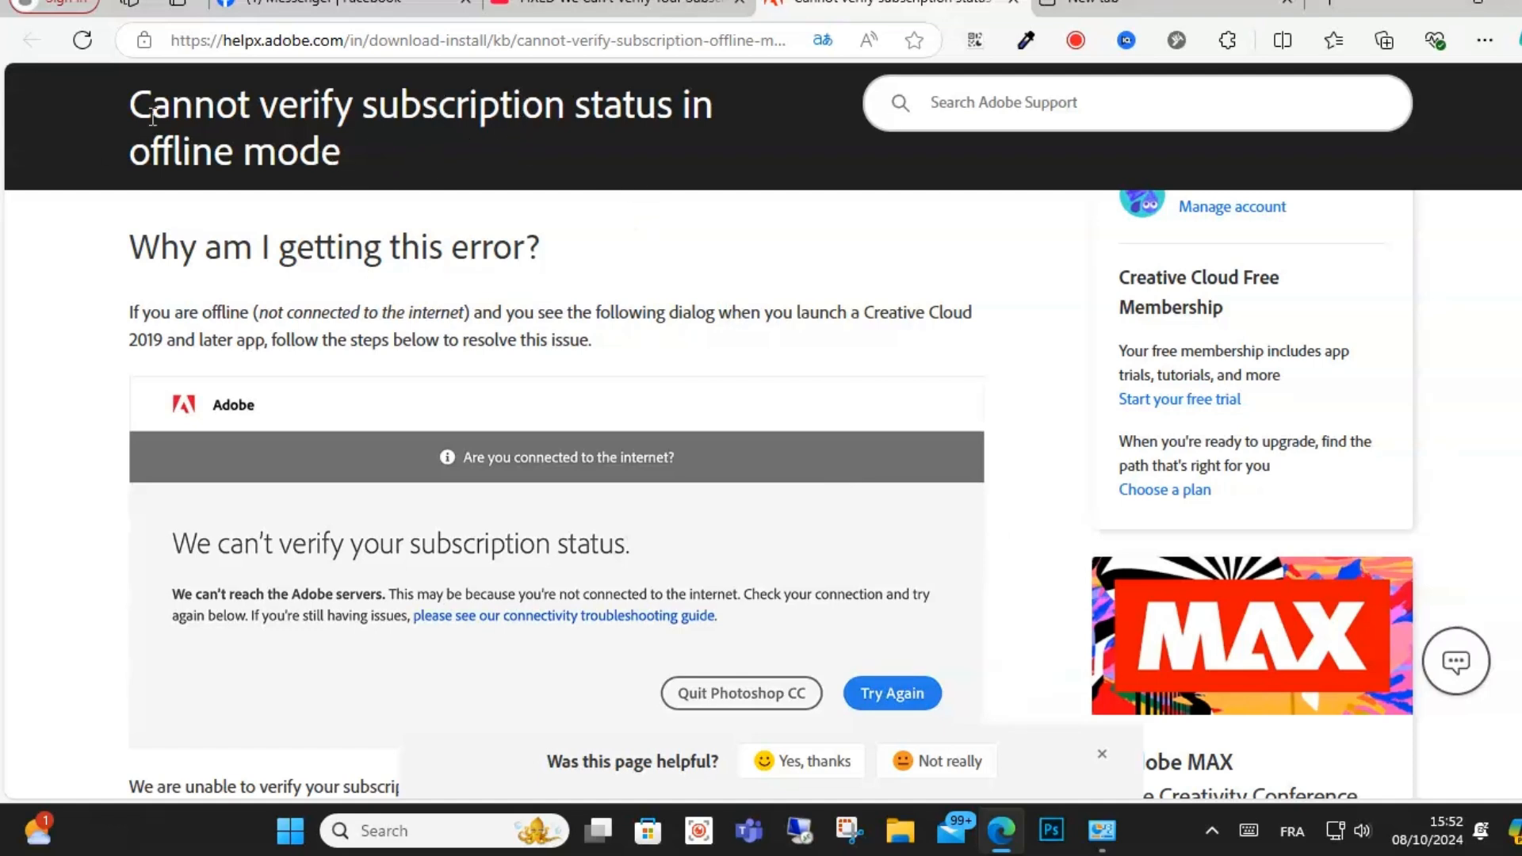
pyautogui.moveTo(557, 158)
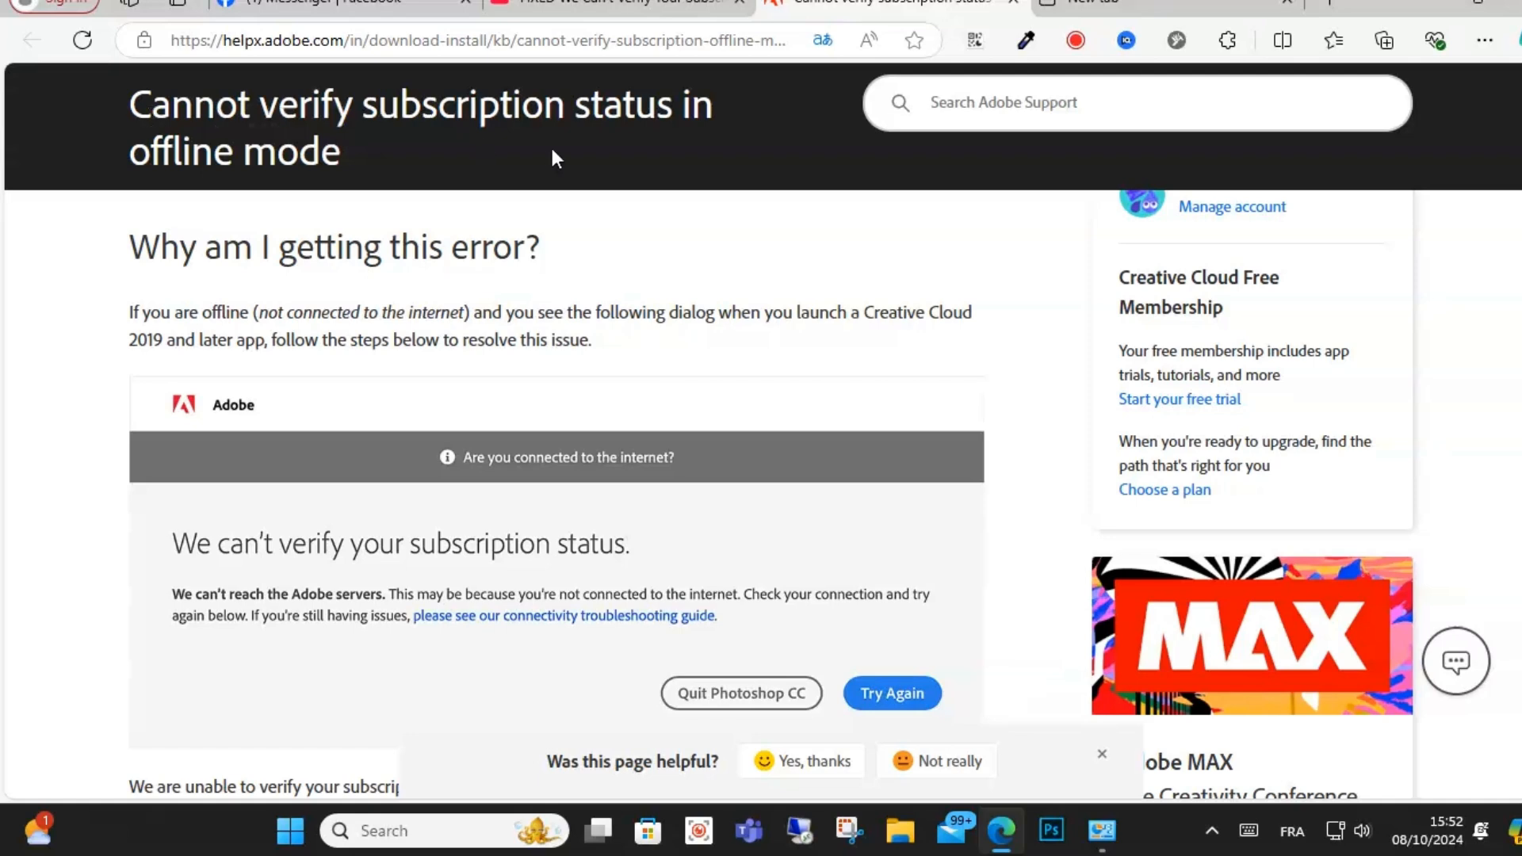
pyautogui.moveTo(243, 336)
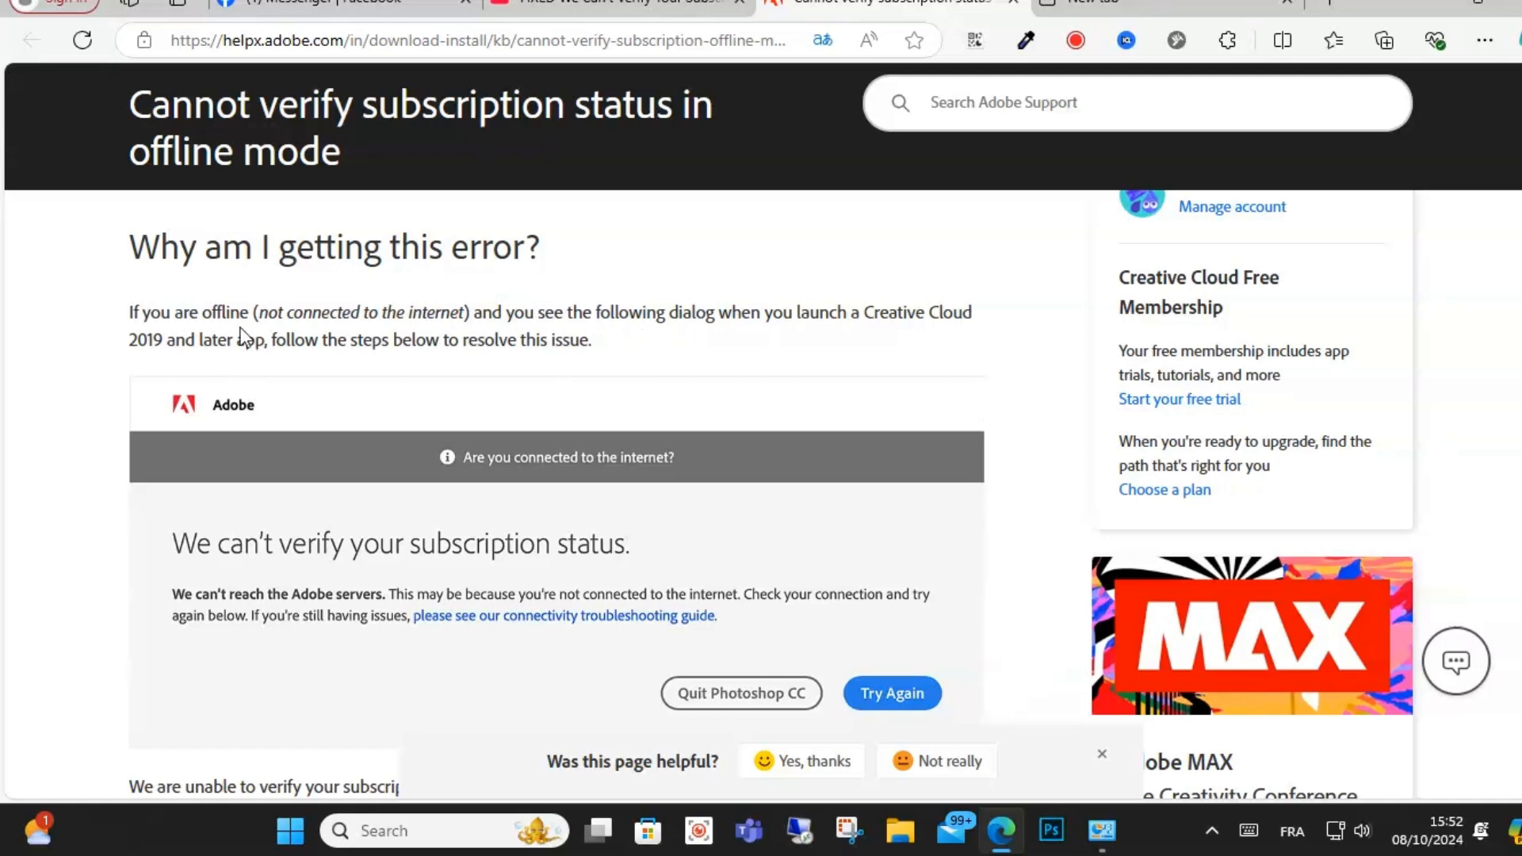
pyautogui.moveTo(521, 332)
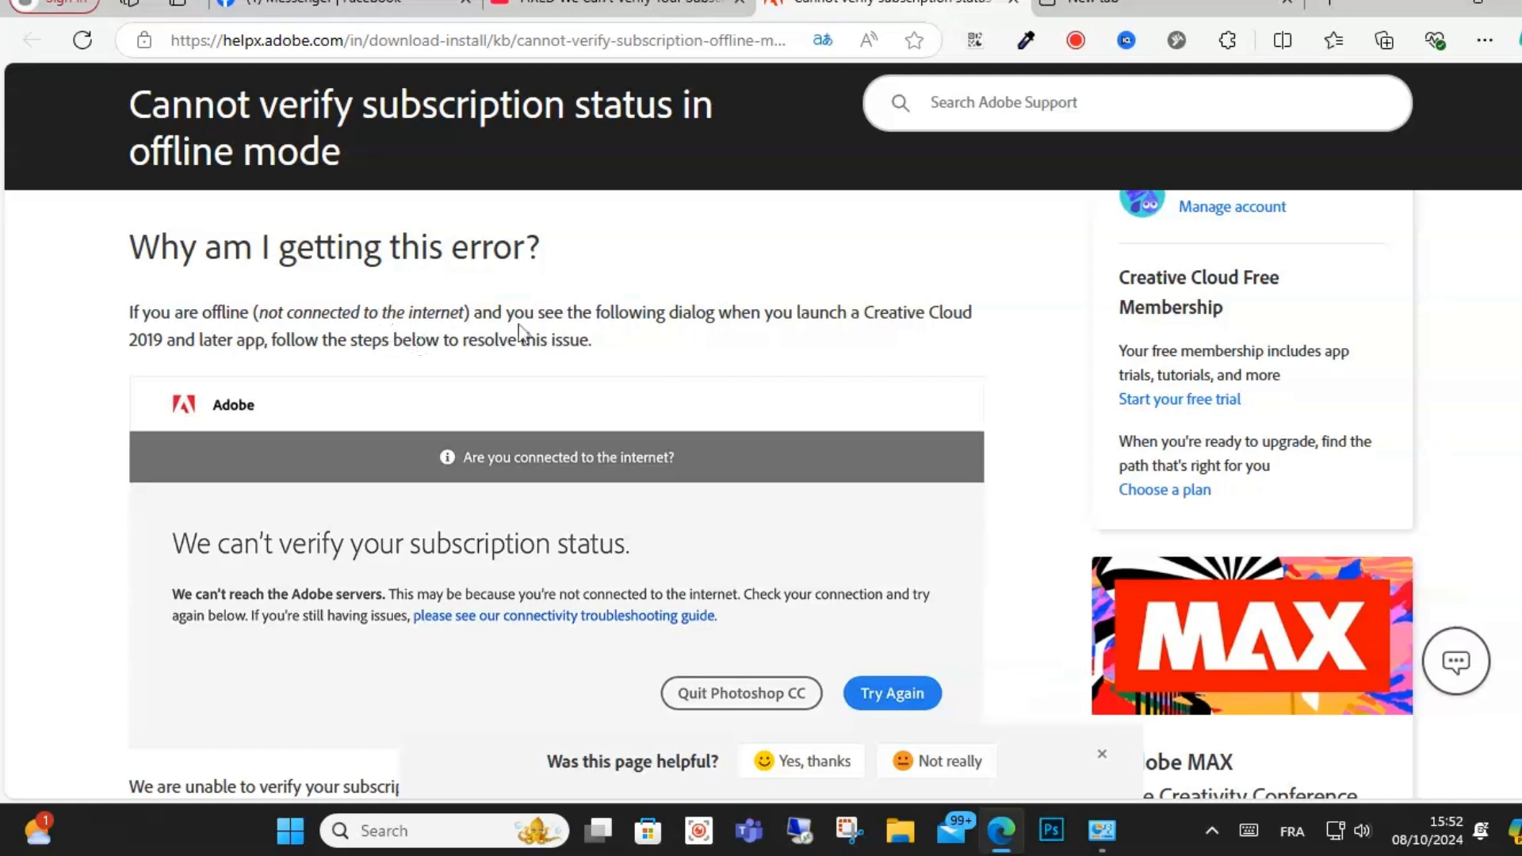
pyautogui.moveTo(742, 352)
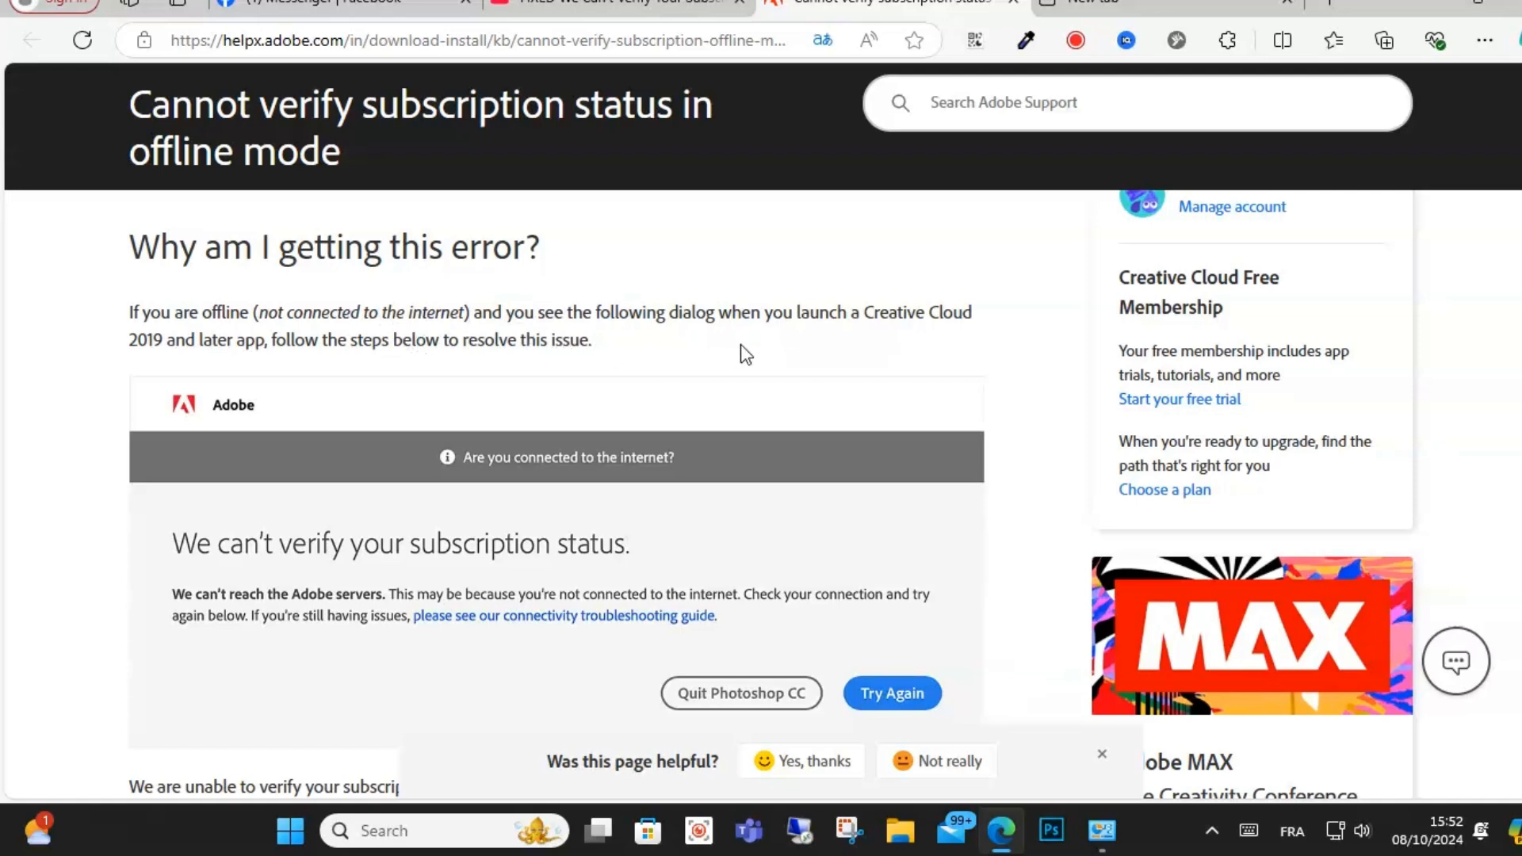
pyautogui.moveTo(795, 347)
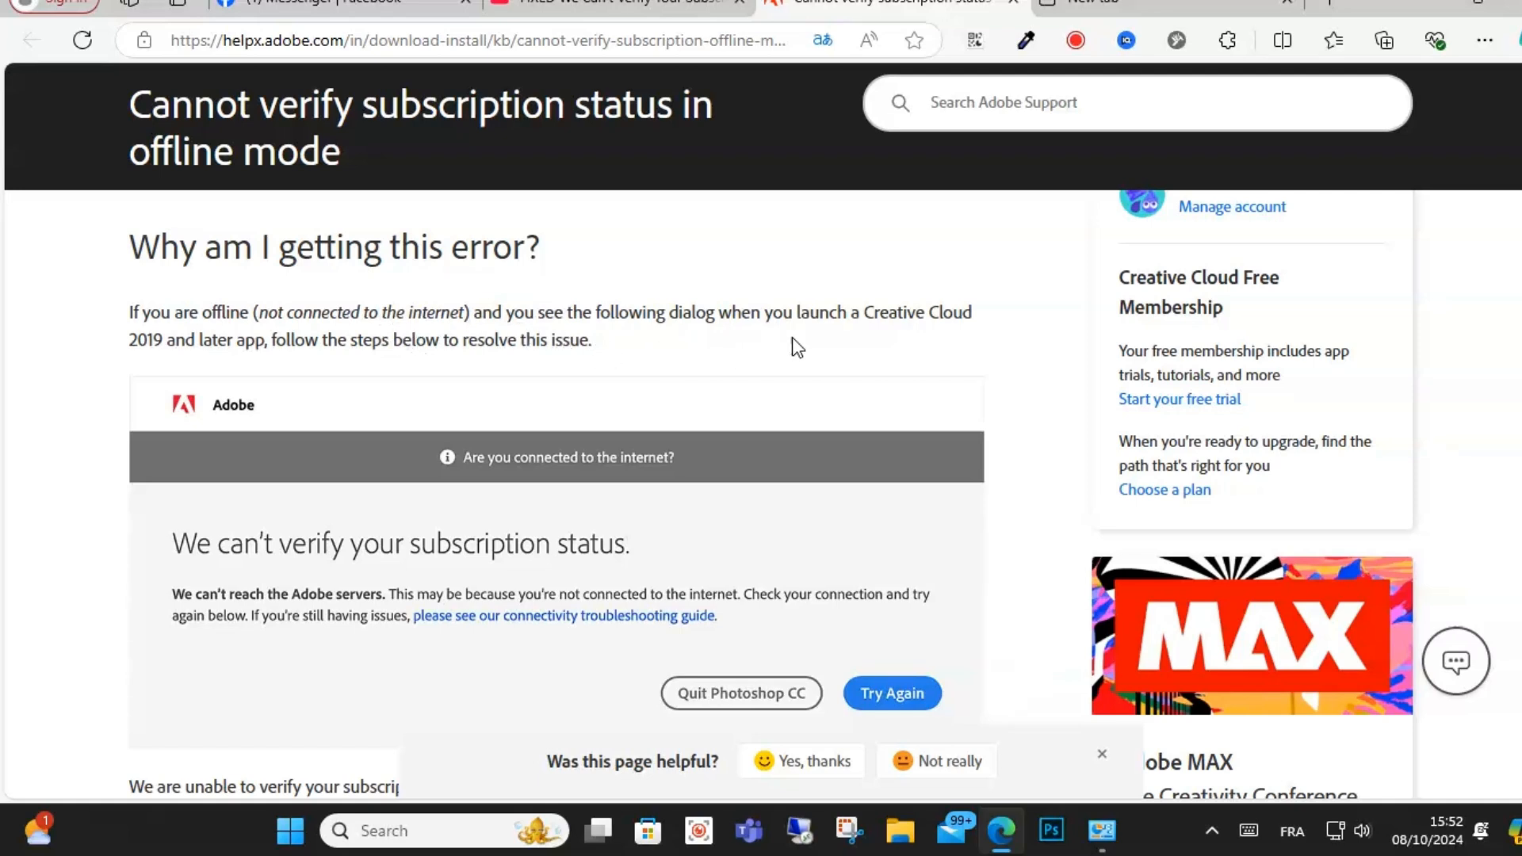
pyautogui.moveTo(237, 367)
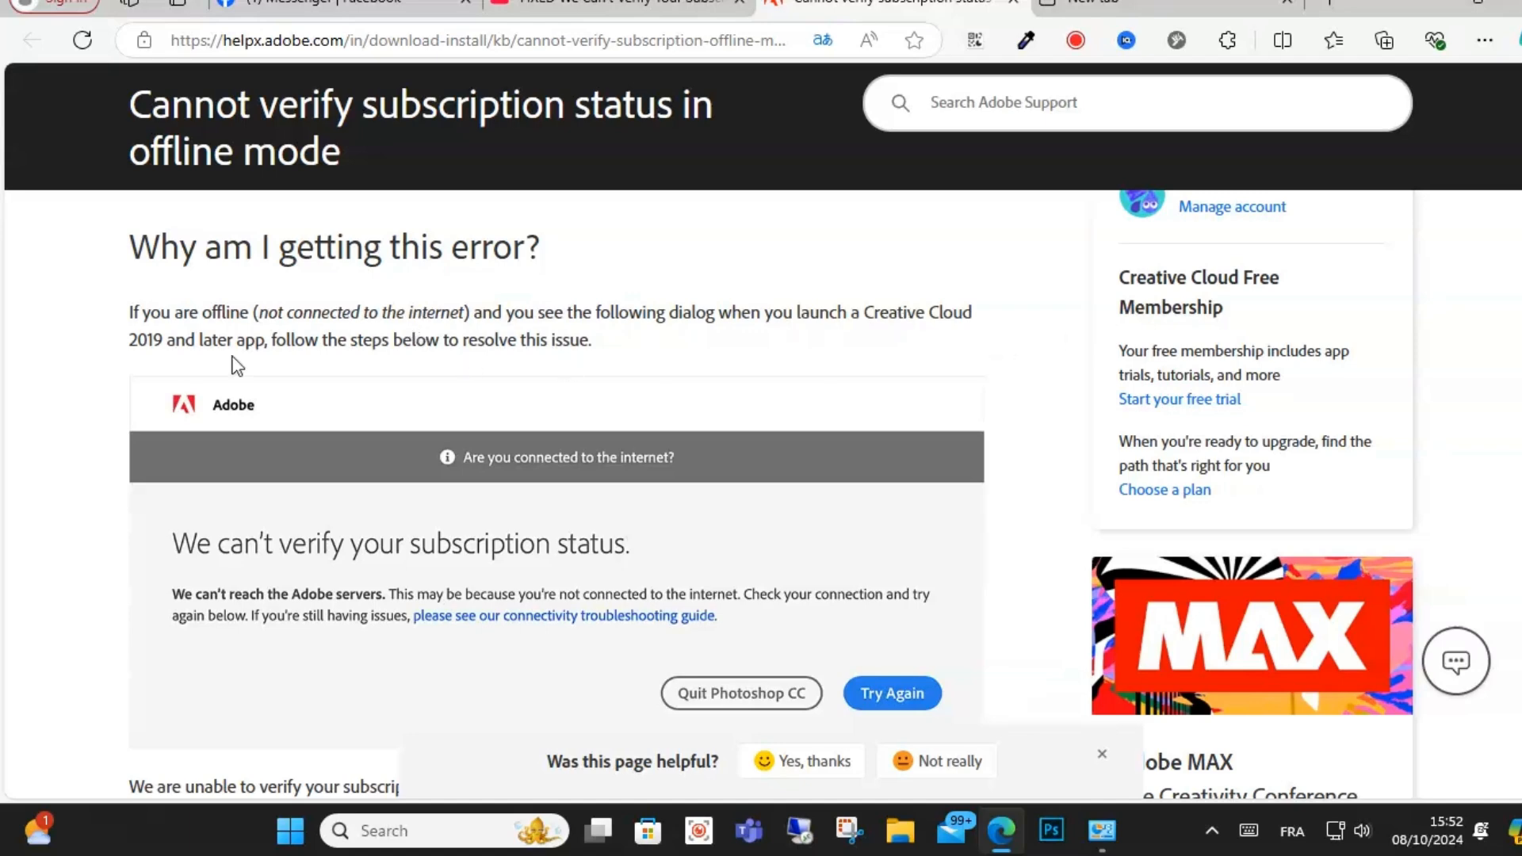
# - Scroll the Adobe help article down to its clock-syncing note and macOS/Windows fix procedures
pyautogui.scroll(-3)
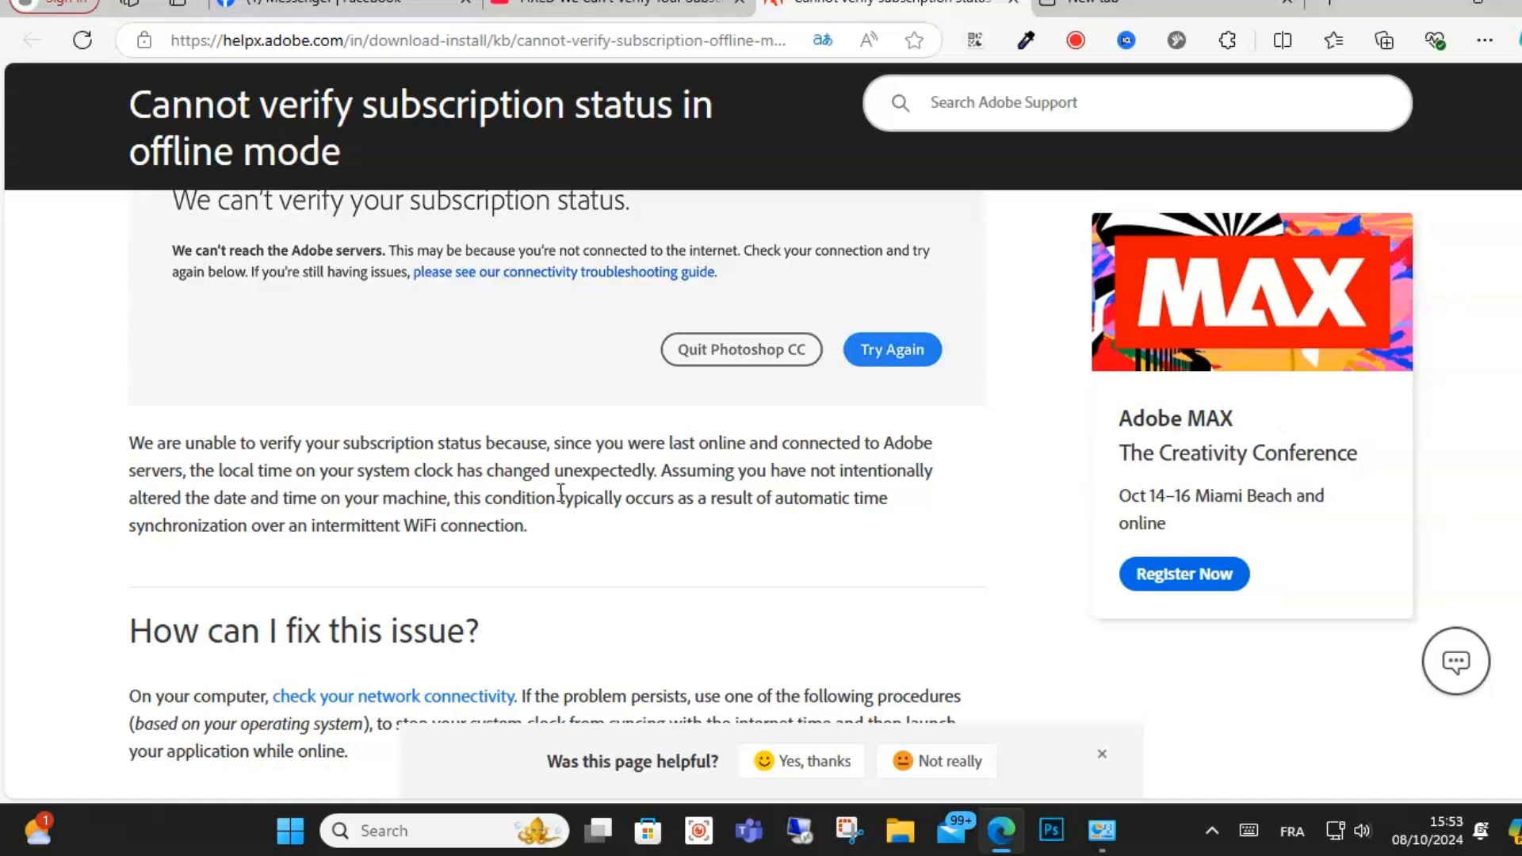
pyautogui.moveTo(307, 480)
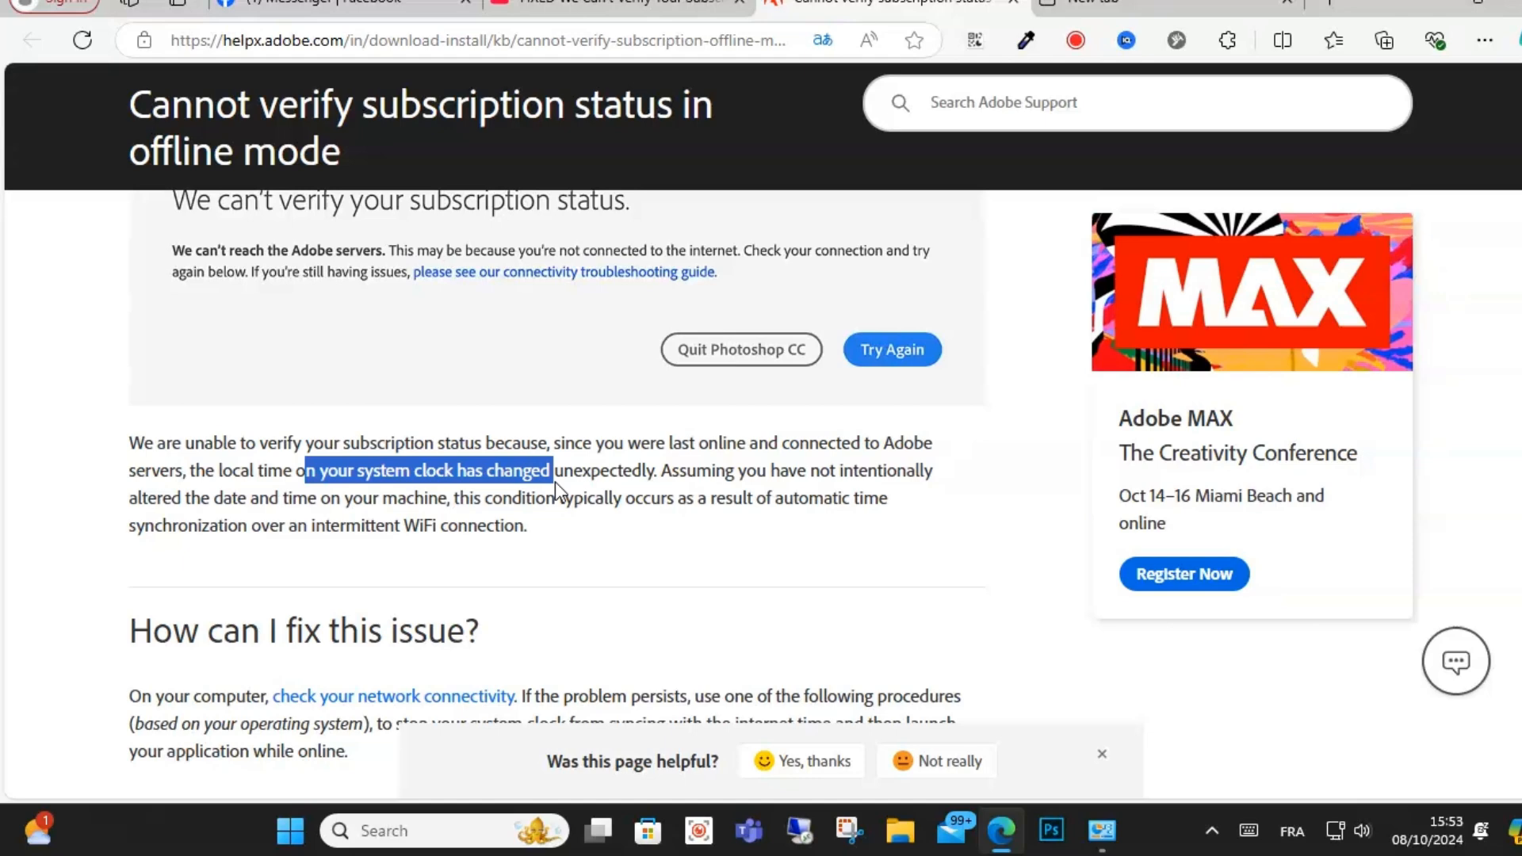
pyautogui.scroll(-3)
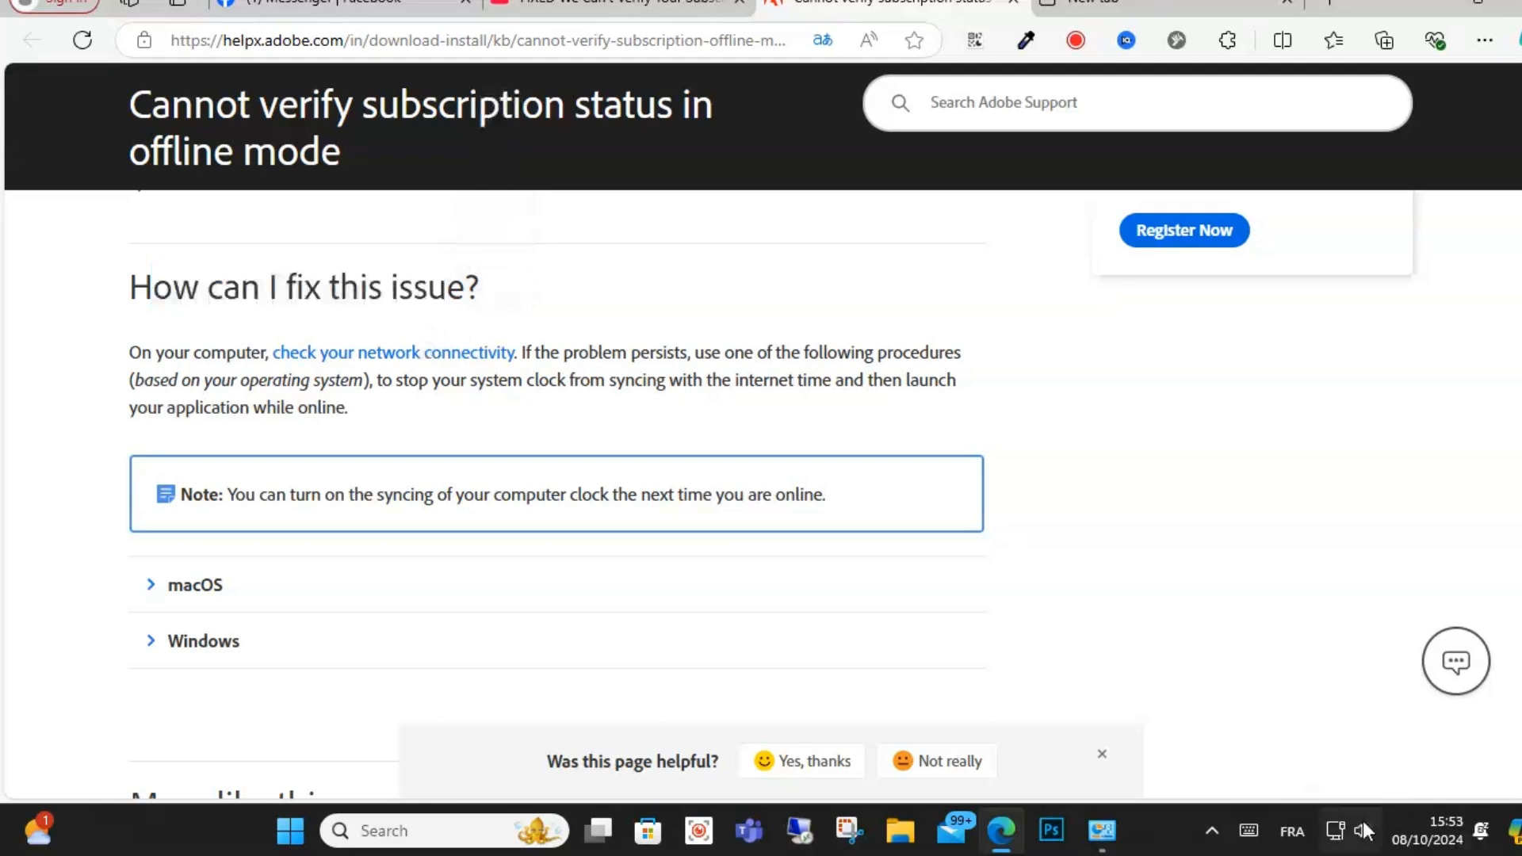
# - Reach Control Panel from recent items and bring up the Date and Time settings
pyautogui.click(1360, 829)
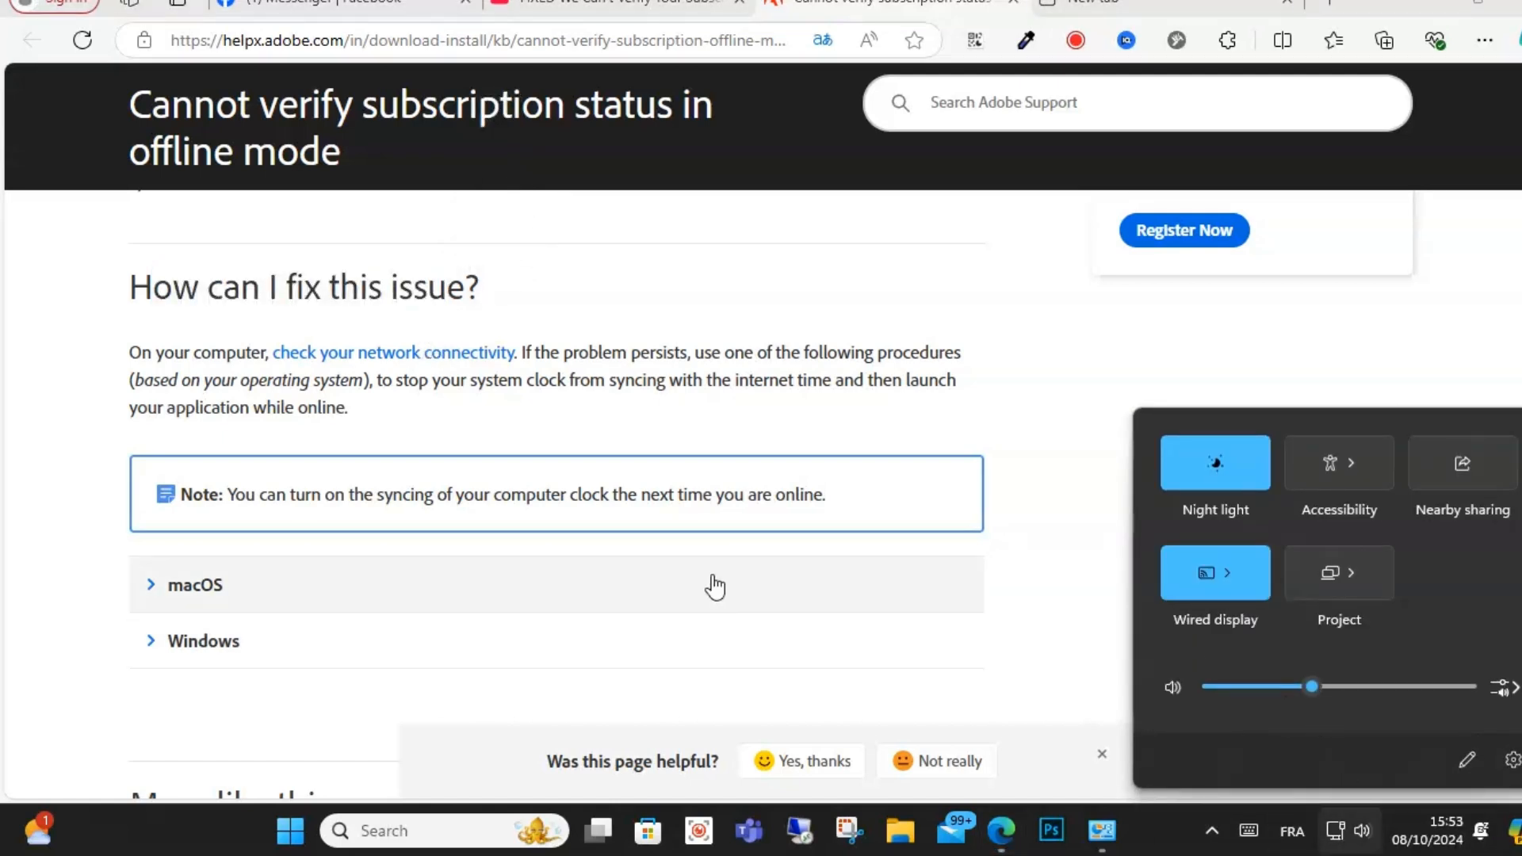
pyautogui.click(537, 417)
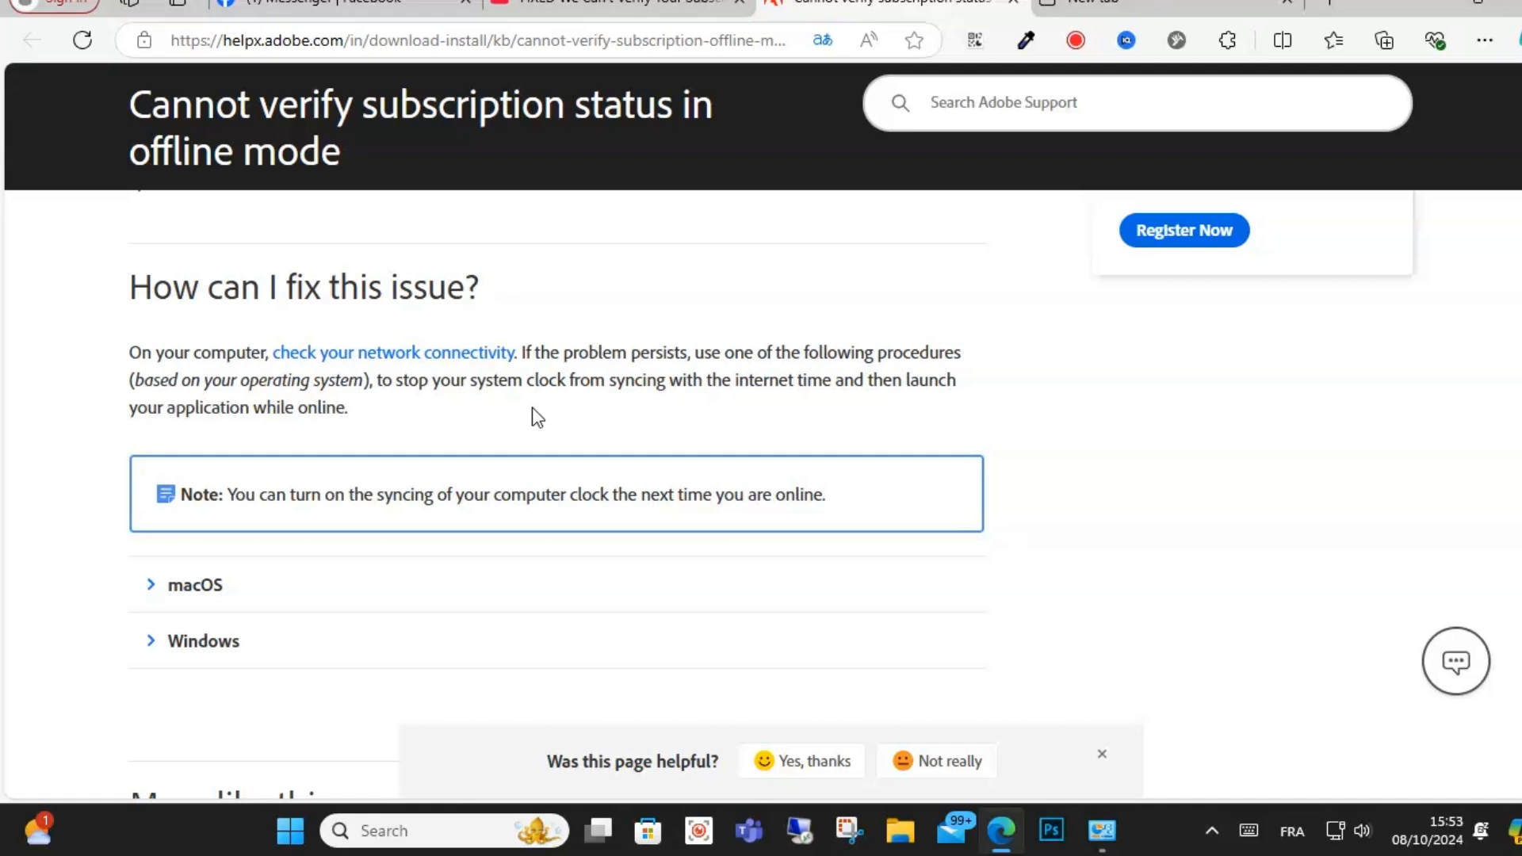
pyautogui.moveTo(625, 417)
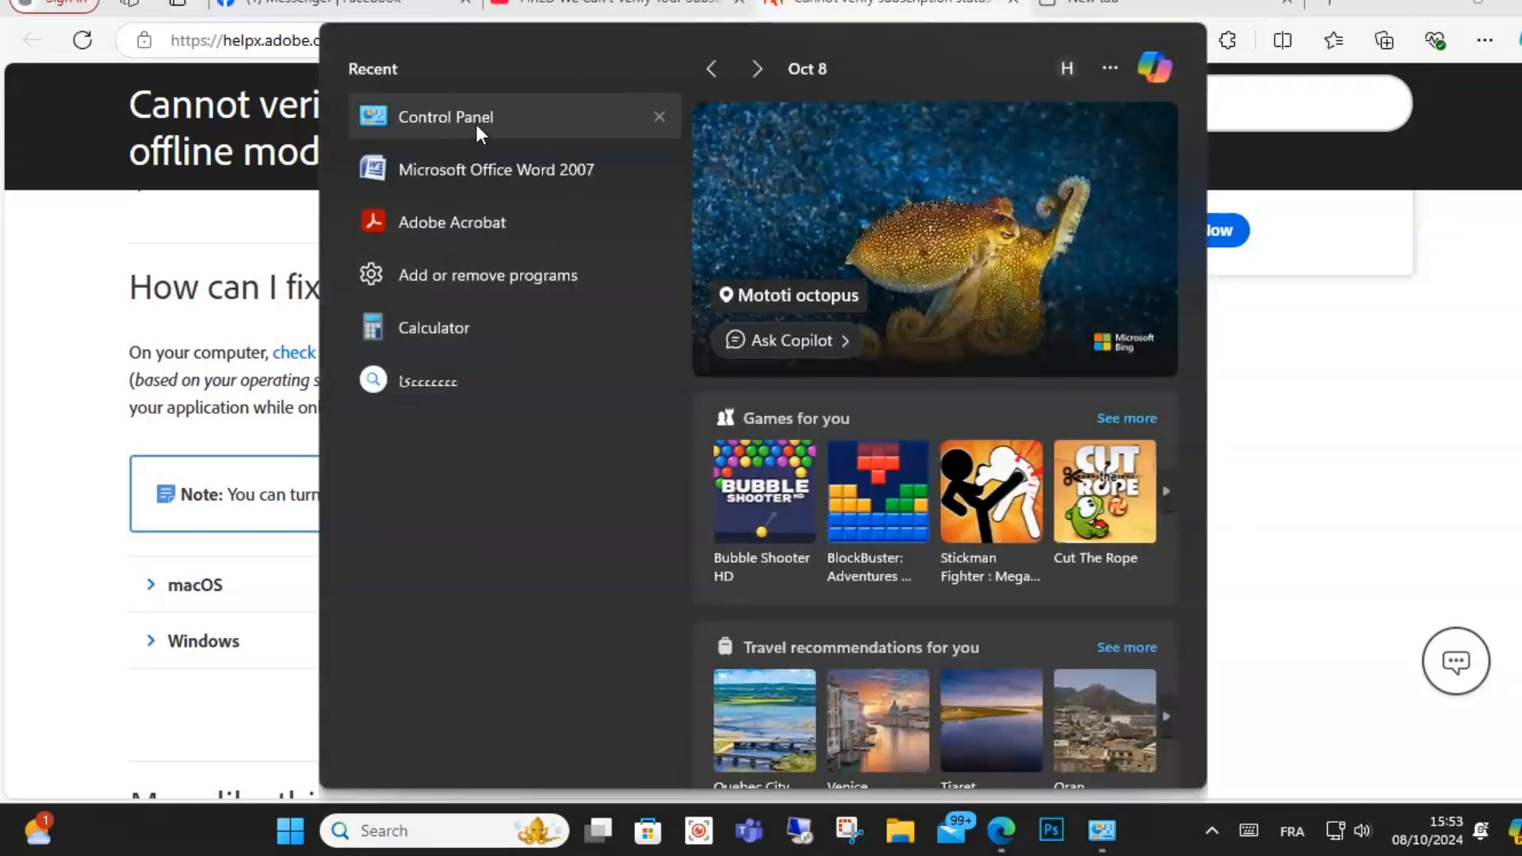
pyautogui.click(445, 115)
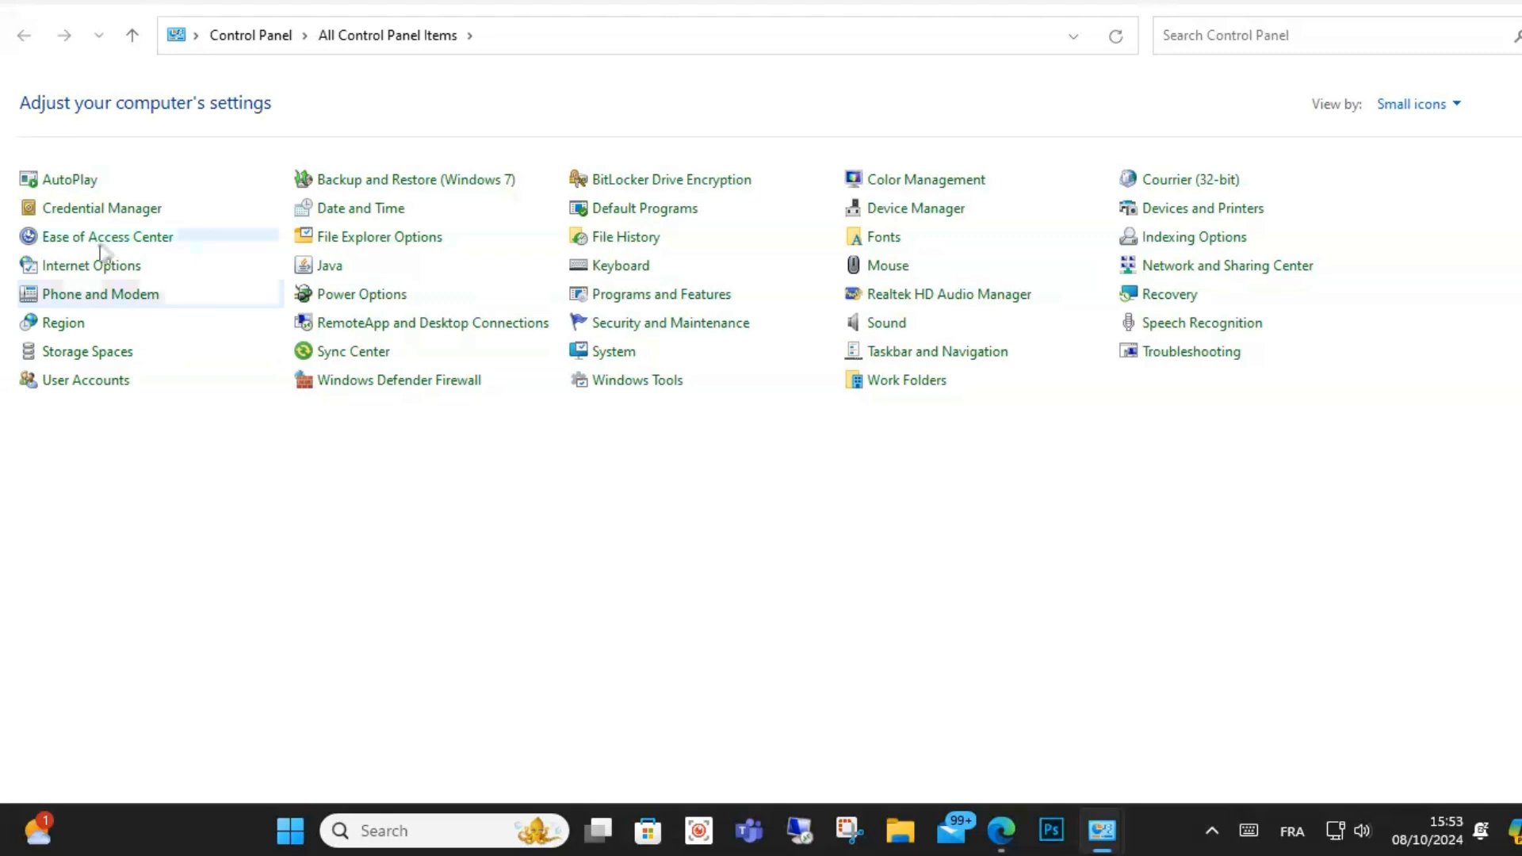
pyautogui.click(360, 208)
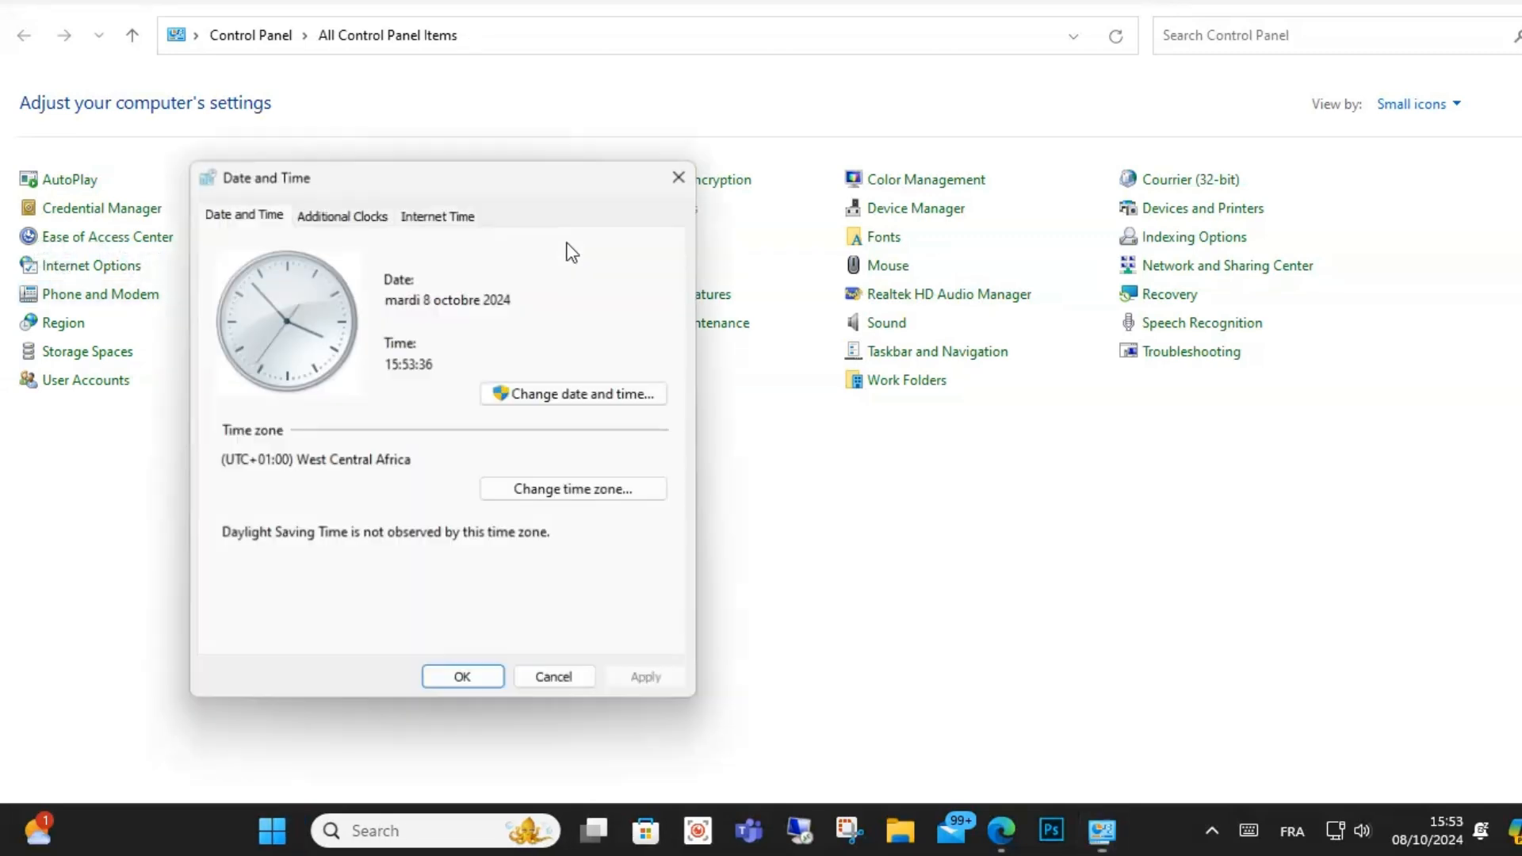
# - In Internet Time settings, uncheck 'Synchronize with an Internet time server' and confirm with OK
pyautogui.click(438, 214)
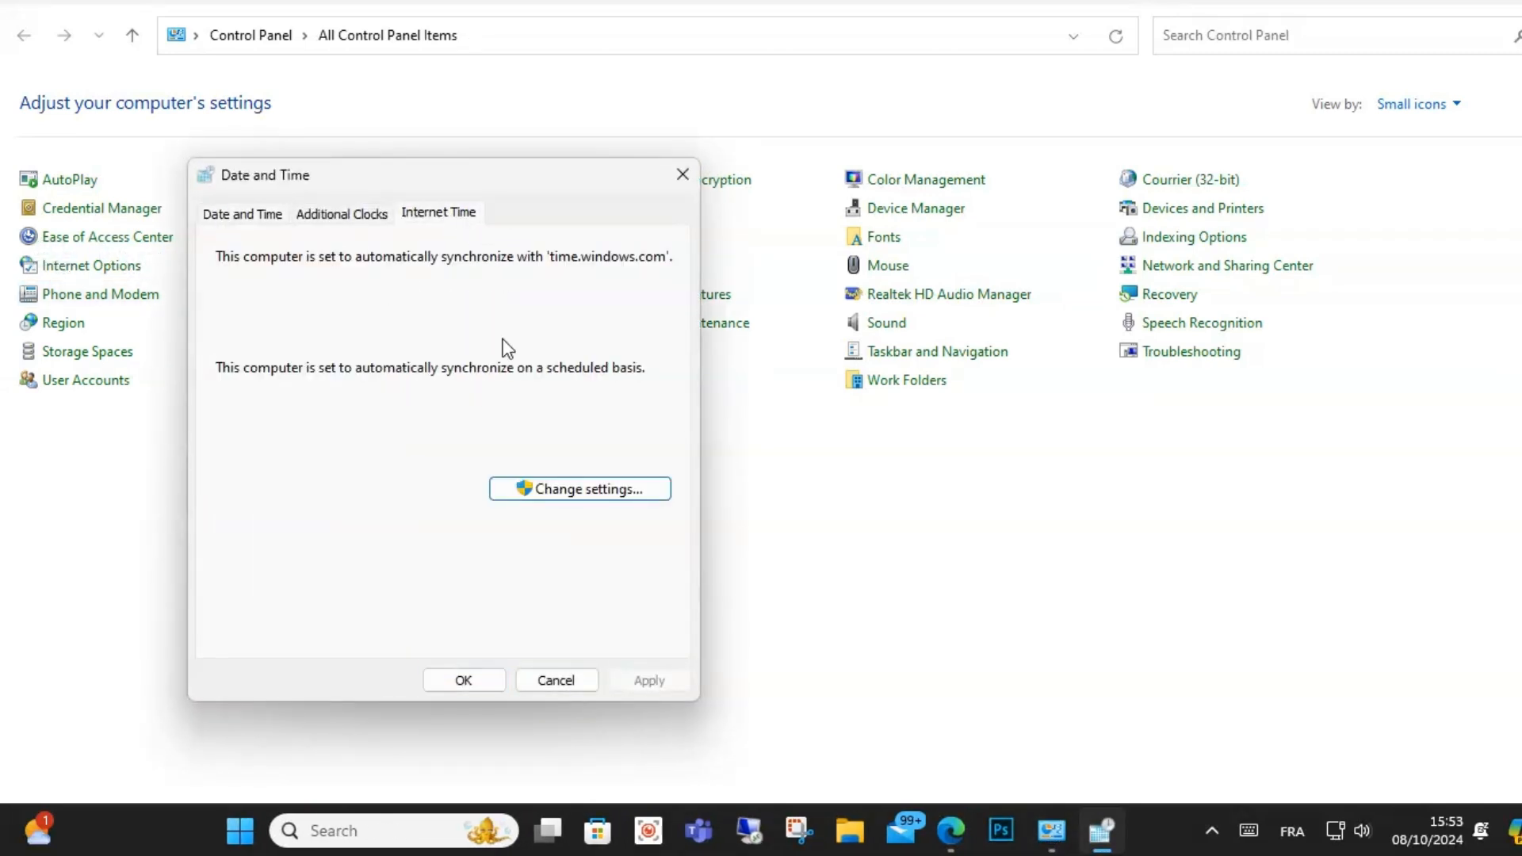
pyautogui.click(578, 488)
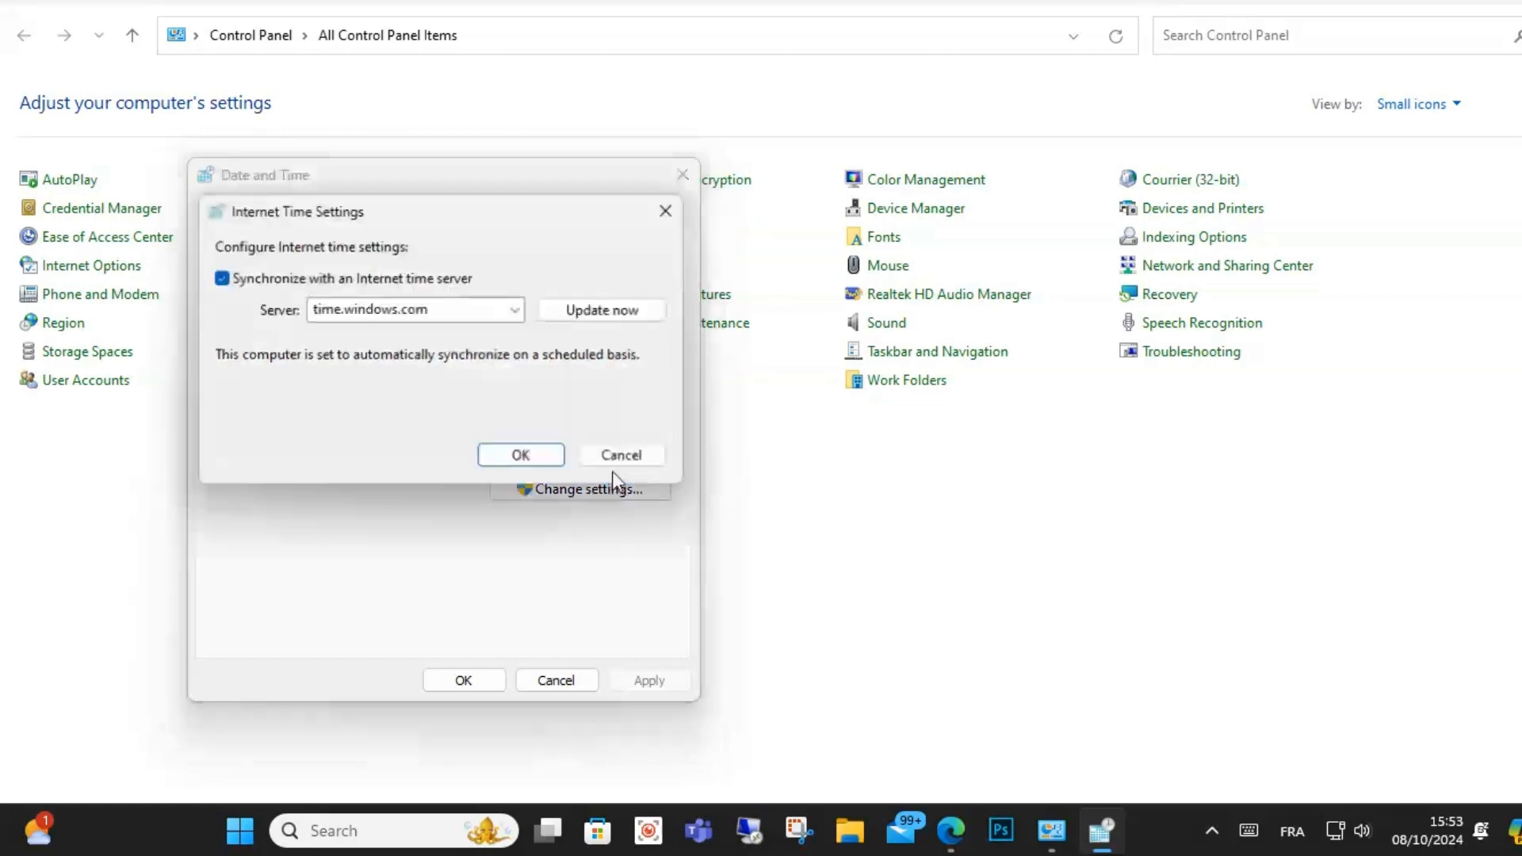
pyautogui.click(513, 309)
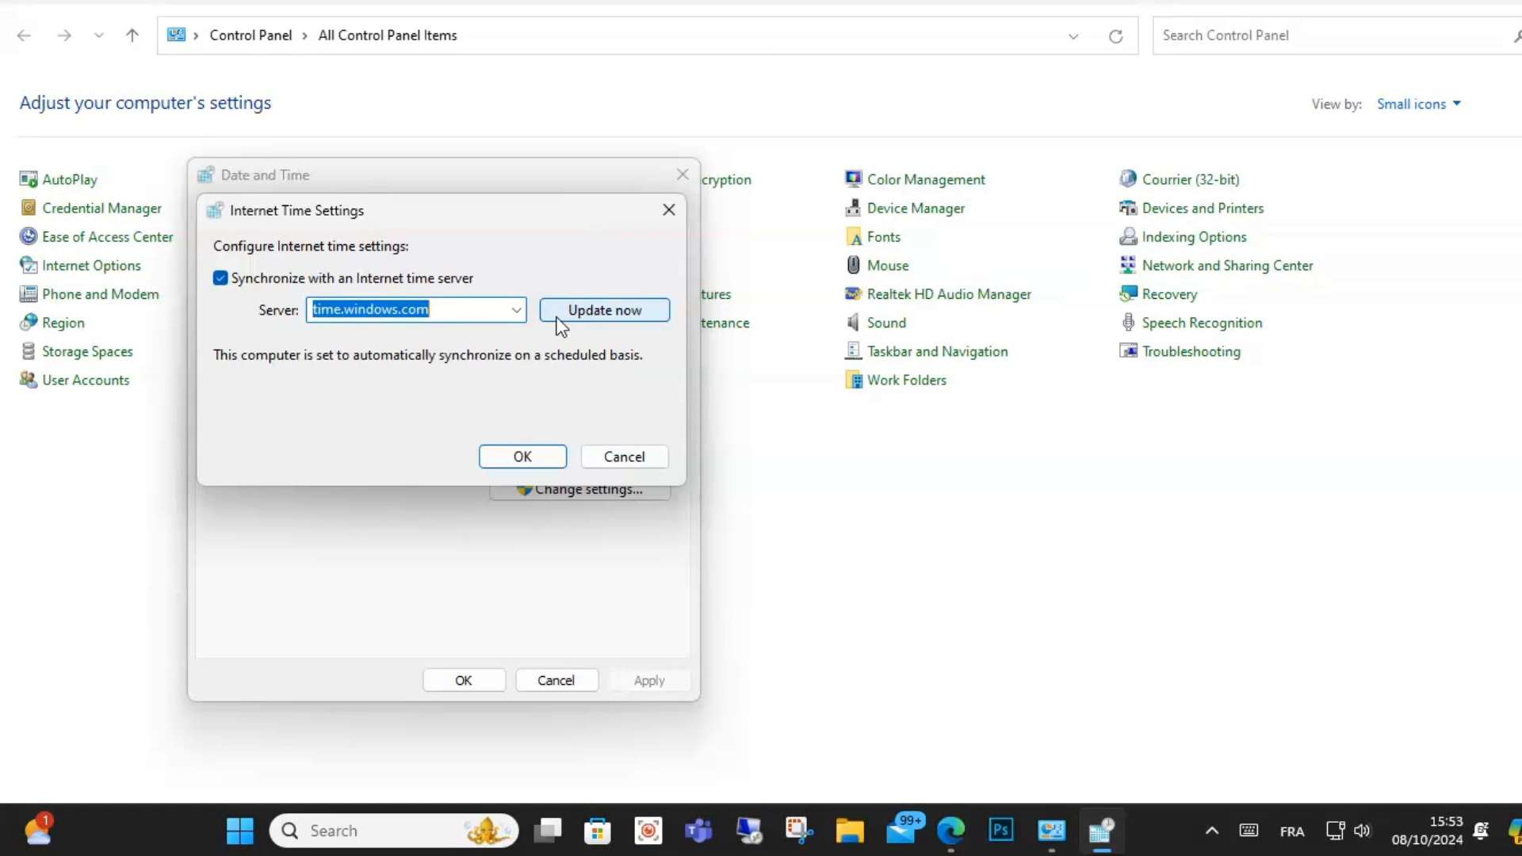
pyautogui.click(222, 279)
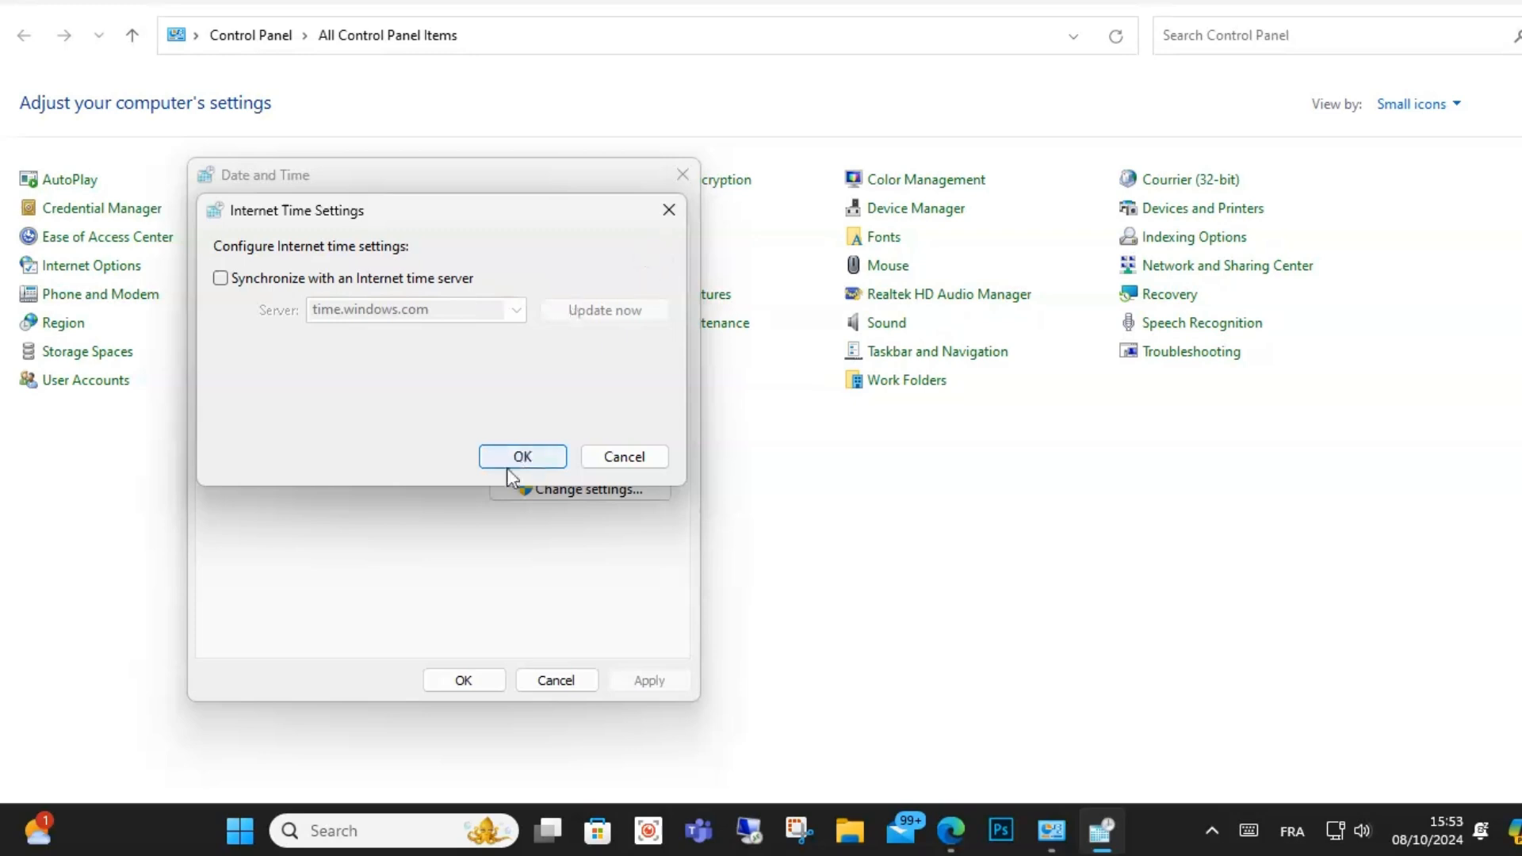
pyautogui.click(521, 456)
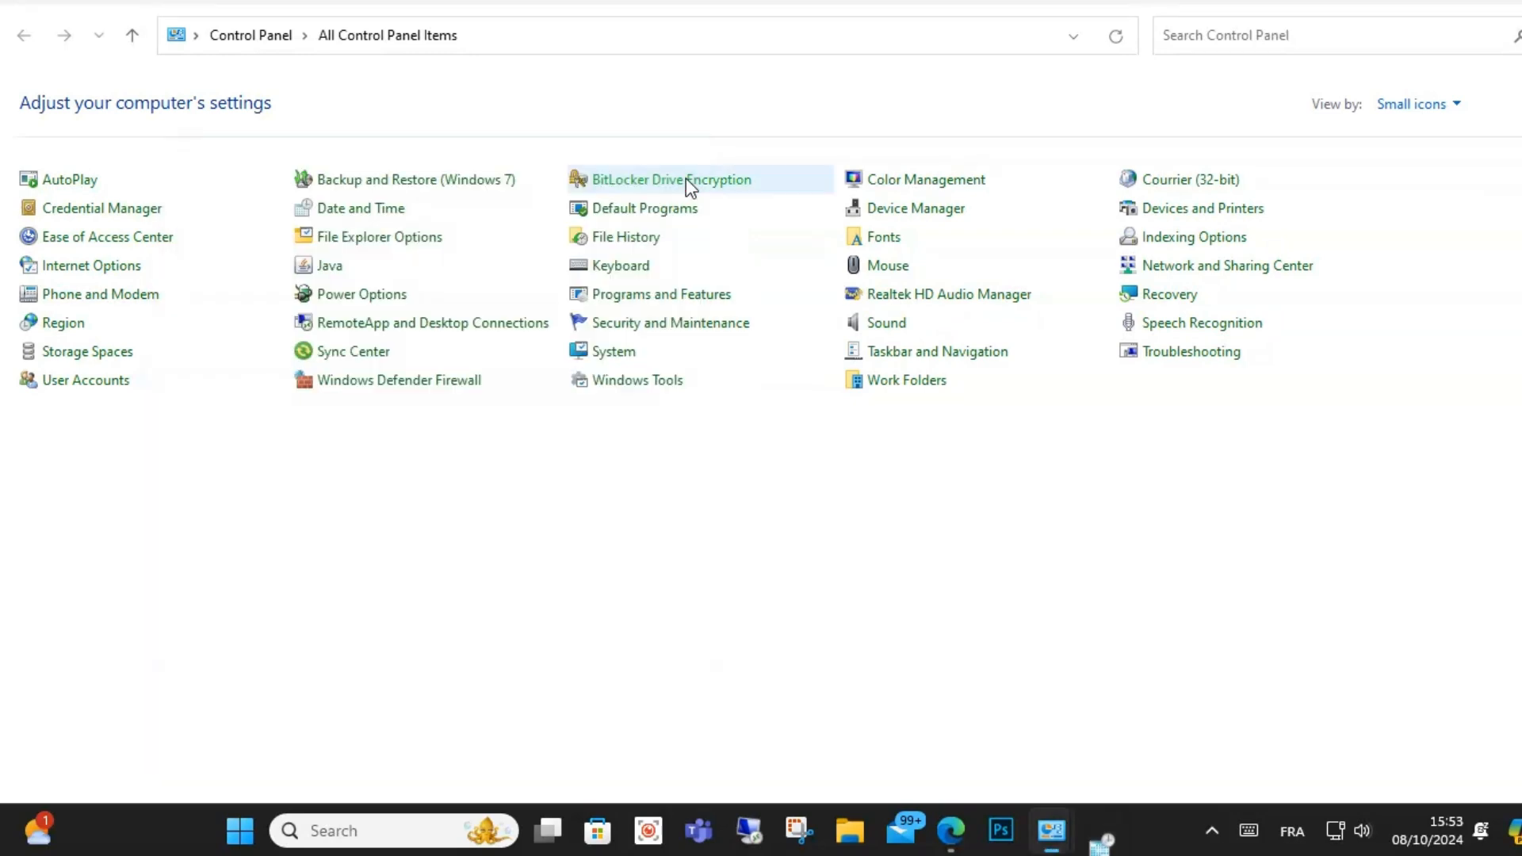